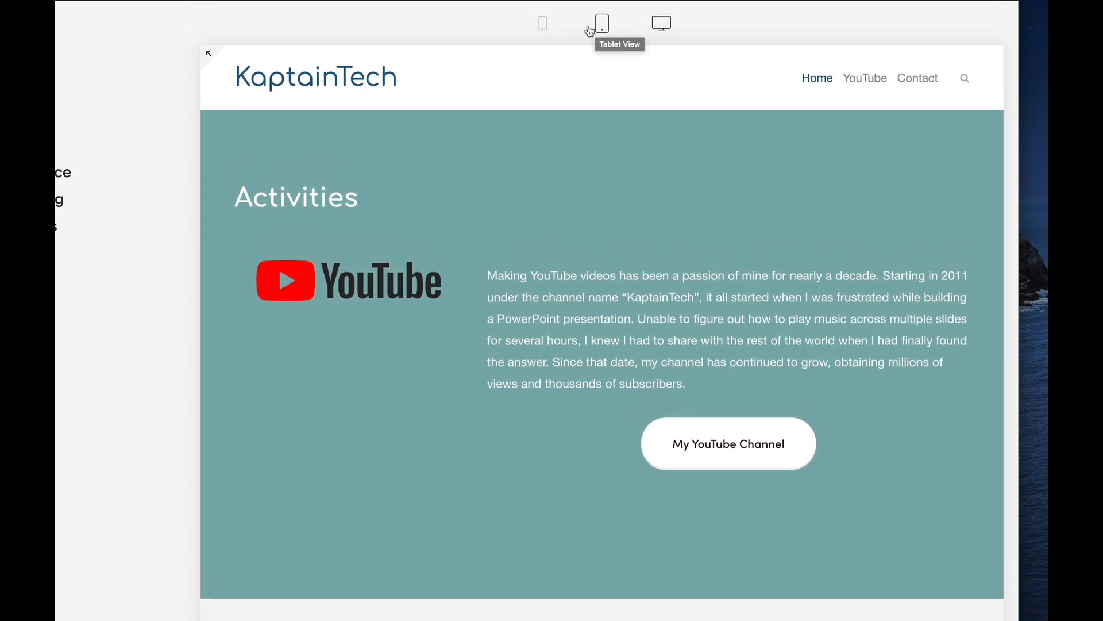
mouse_move(661, 23)
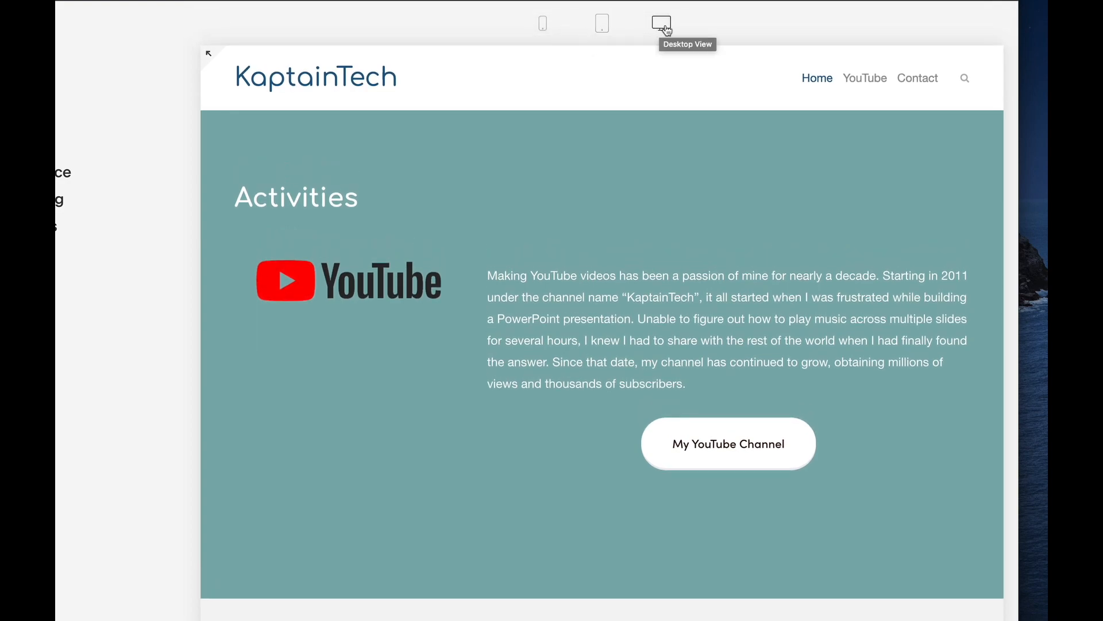
mouse_move(601, 23)
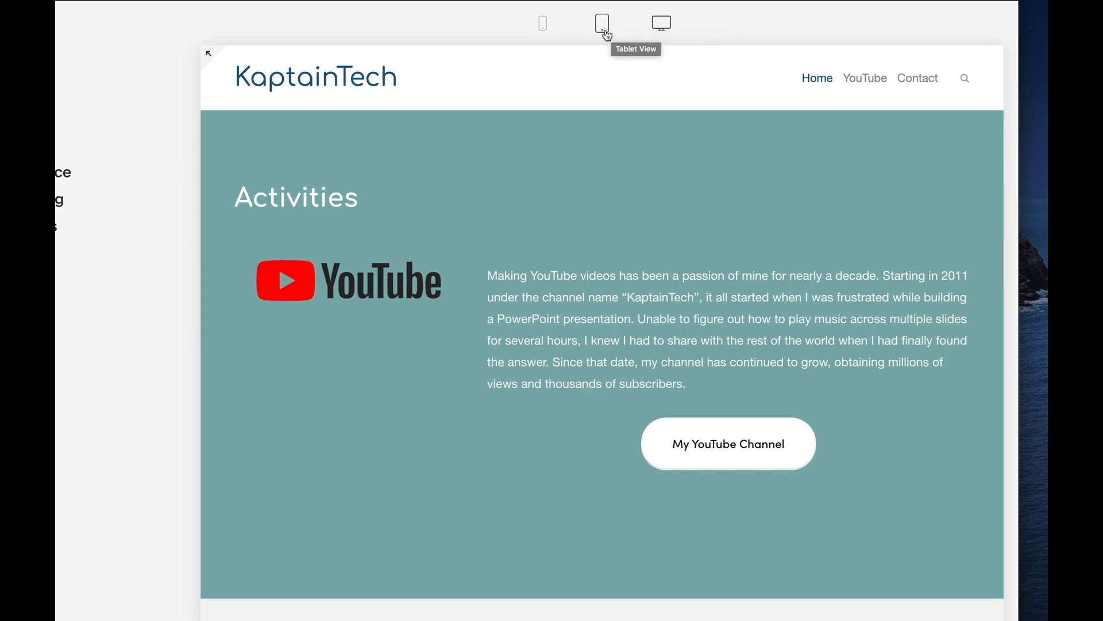
mouse_move(543, 23)
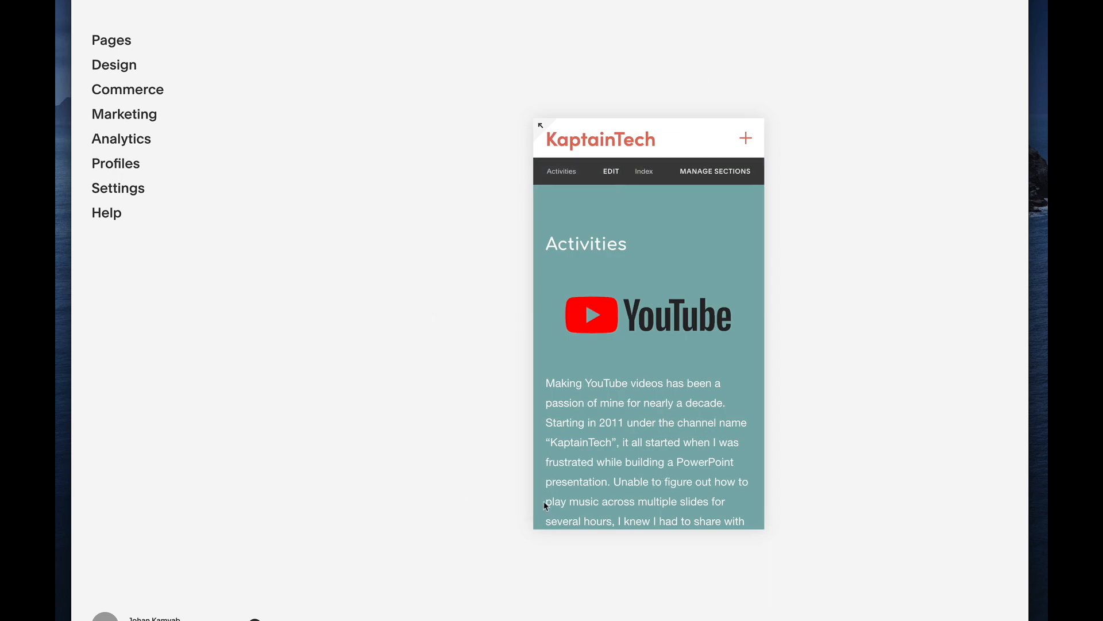
mouse_move(660, 295)
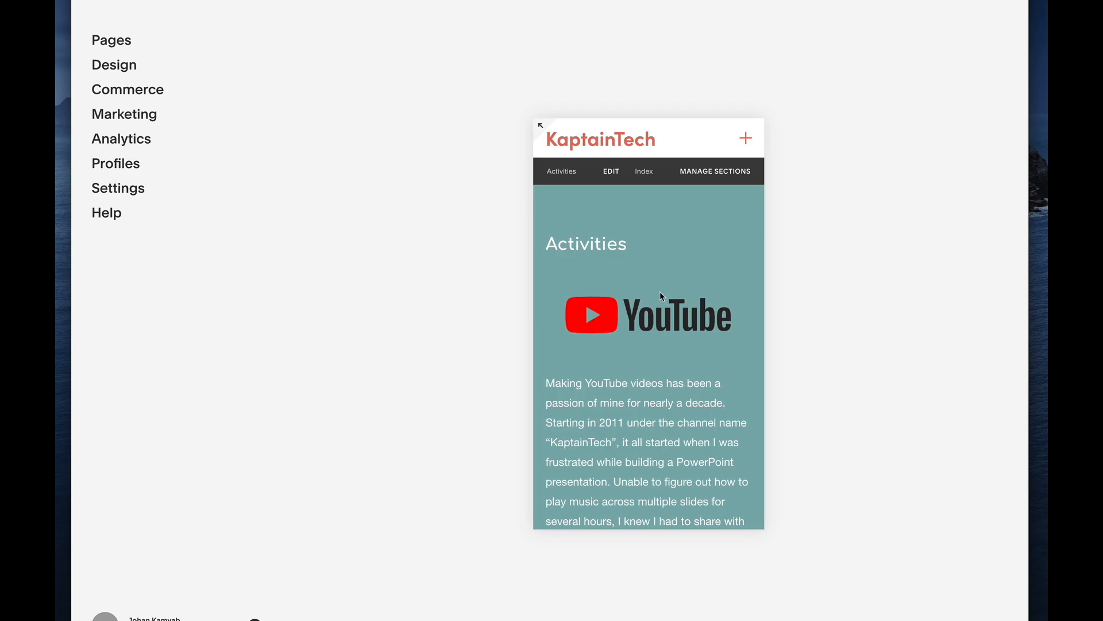
- Go to Design > Site Styles for the KaptainTech site while the Activities page stays in mobile preview
scroll(down, 3)
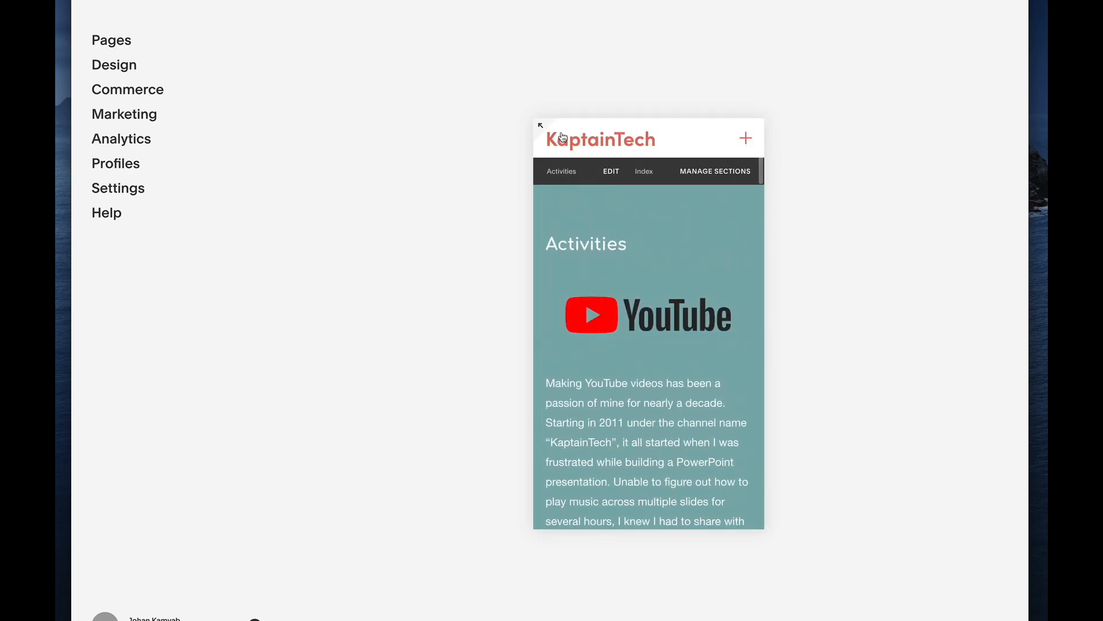
mouse_move(653, 189)
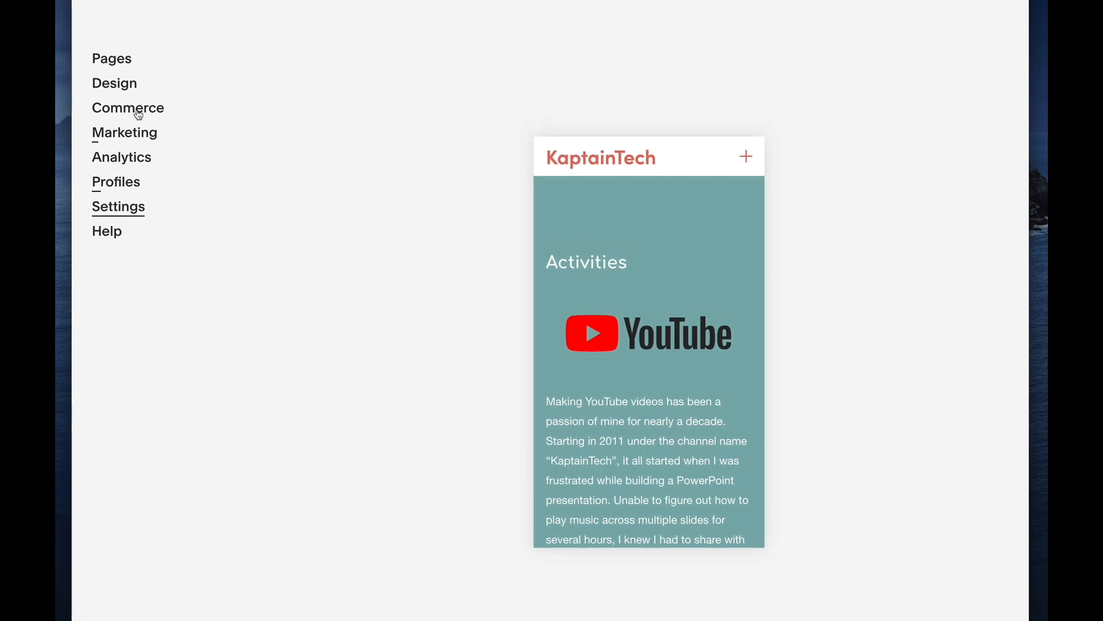
click(114, 83)
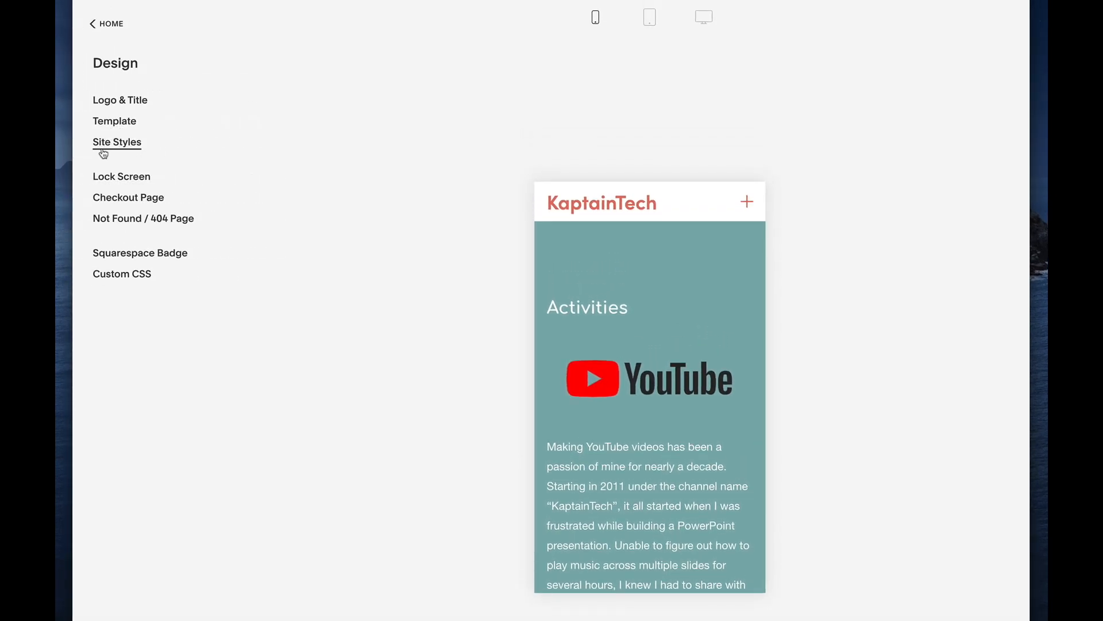
click(118, 142)
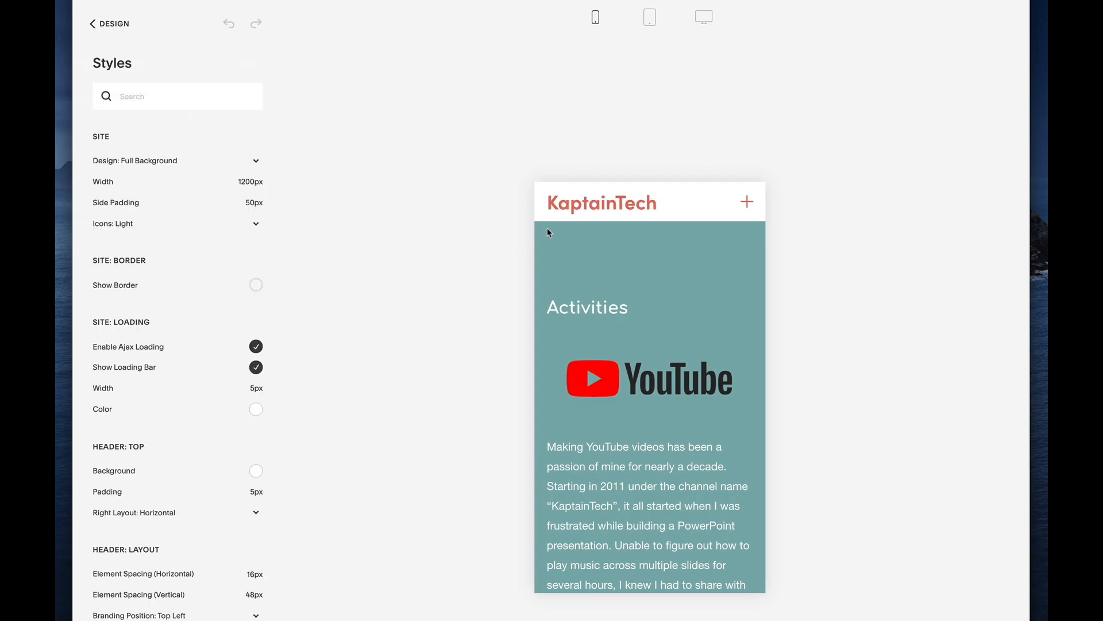
- Select the mobile header in the preview so only Mobile style options are listed
click(602, 202)
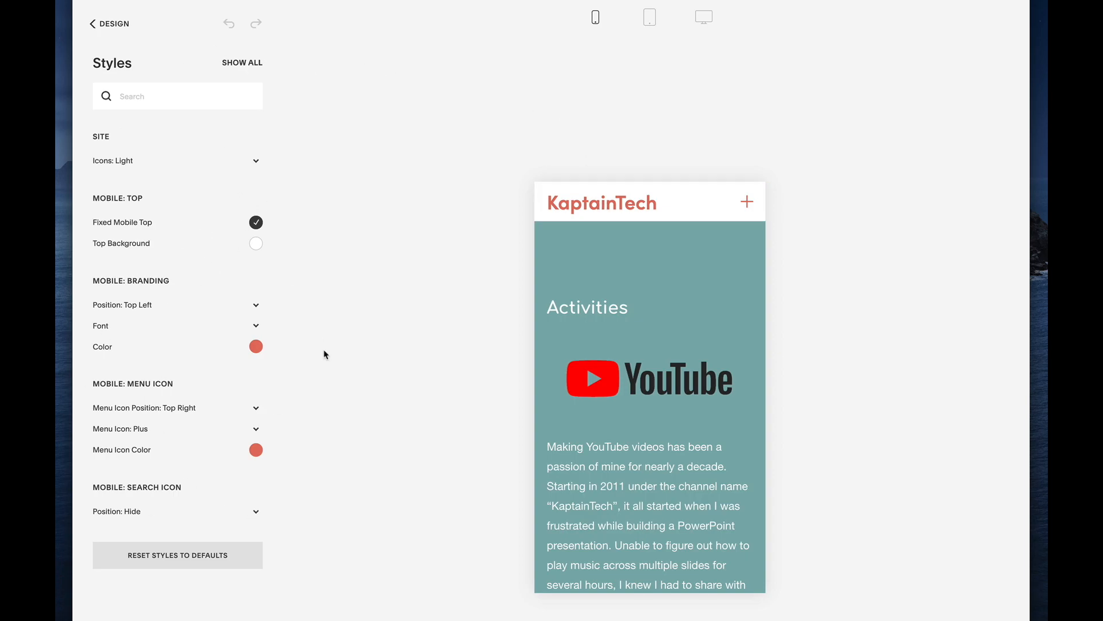
mouse_move(192, 199)
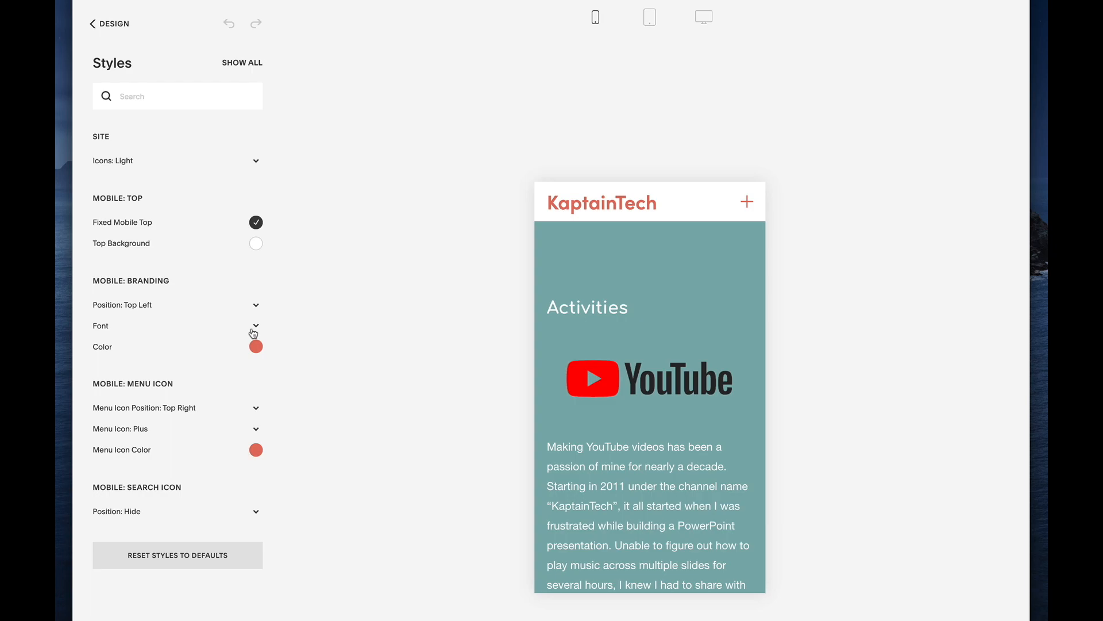
mouse_move(253, 490)
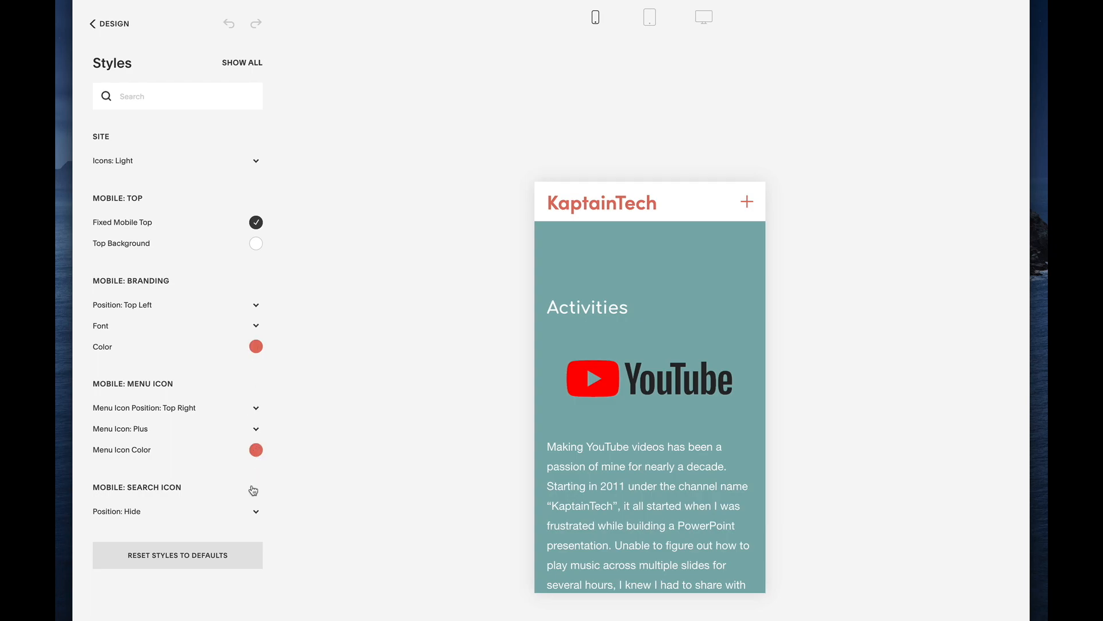
- Set the Mobile: Search Icon position to Top Right so it sits beside the menu icon
click(177, 511)
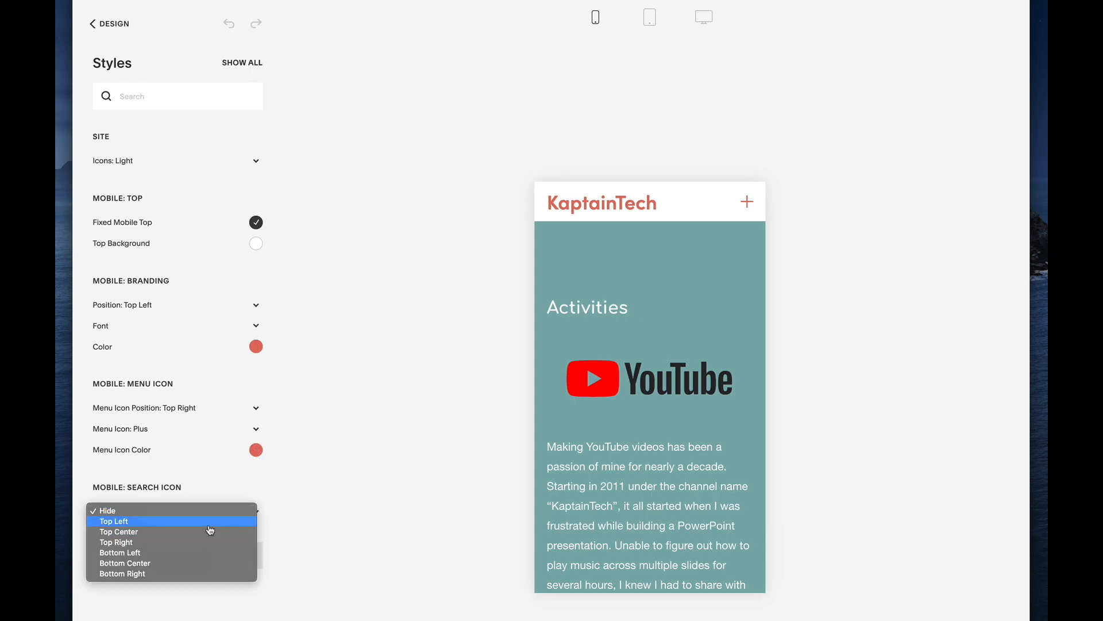
click(116, 541)
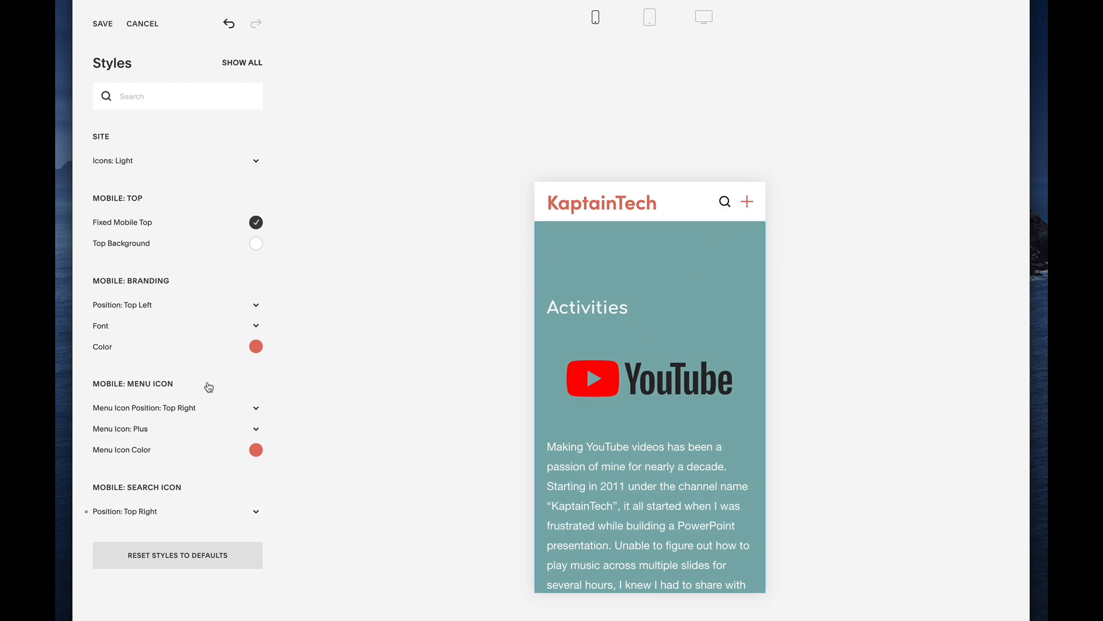
mouse_move(576, 366)
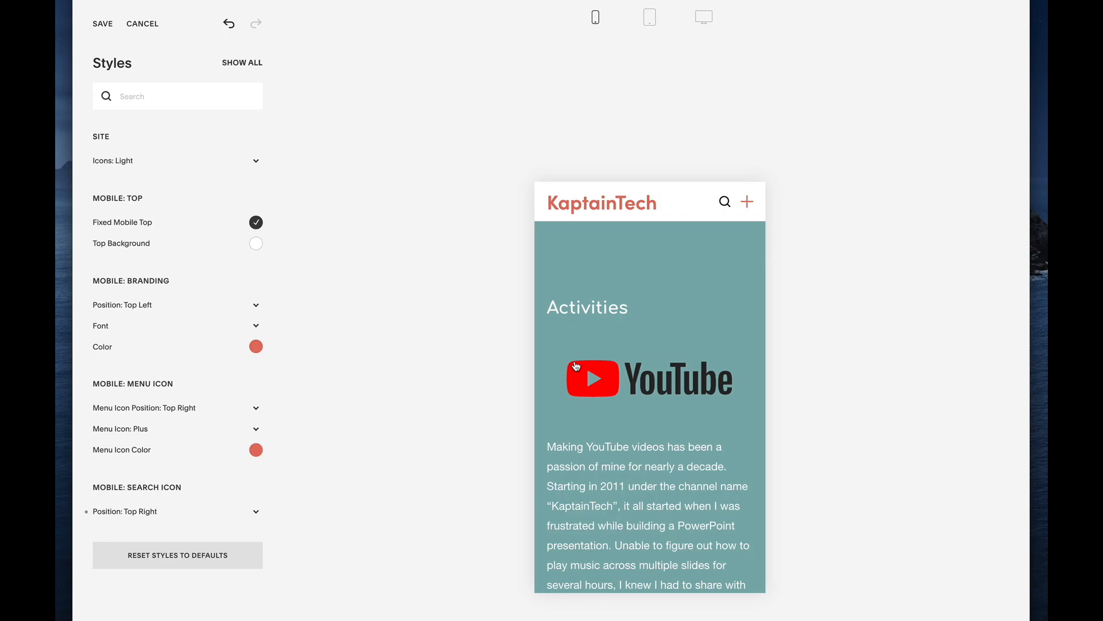